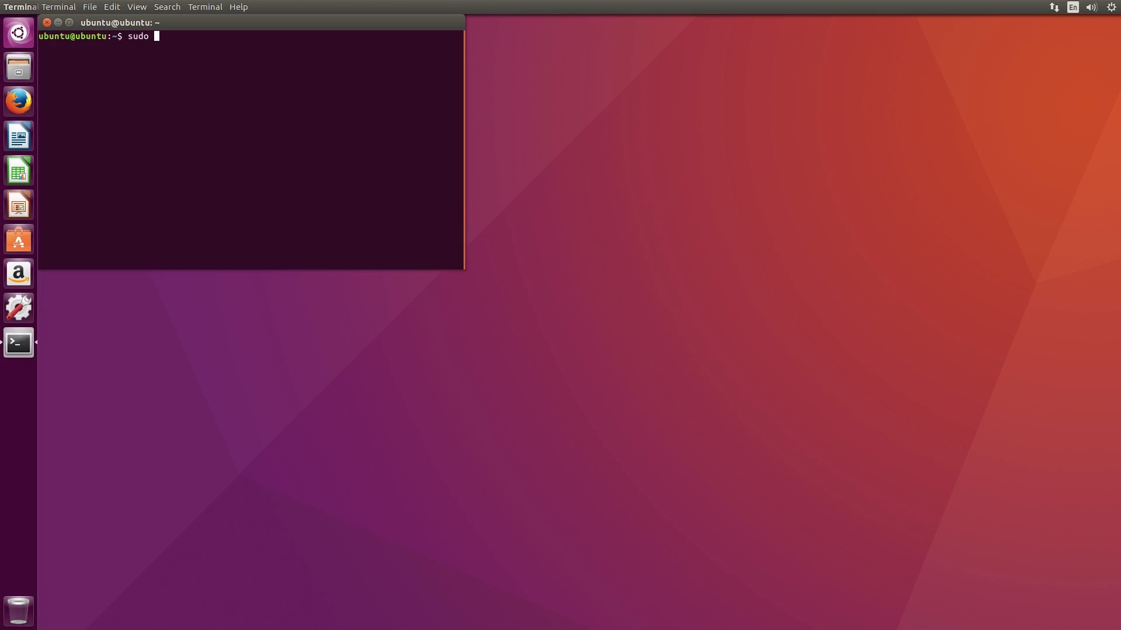
Install Kdenlive with apt in Terminal and launch it into an empty HD 1080p project
text(apt install kden)
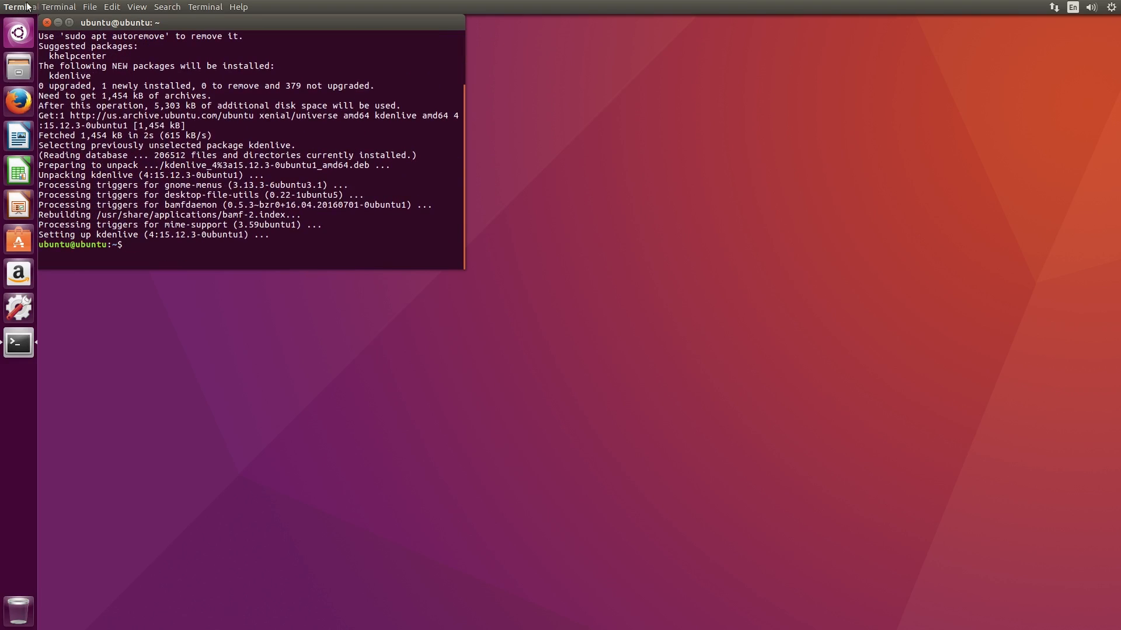
text(kdenlive)
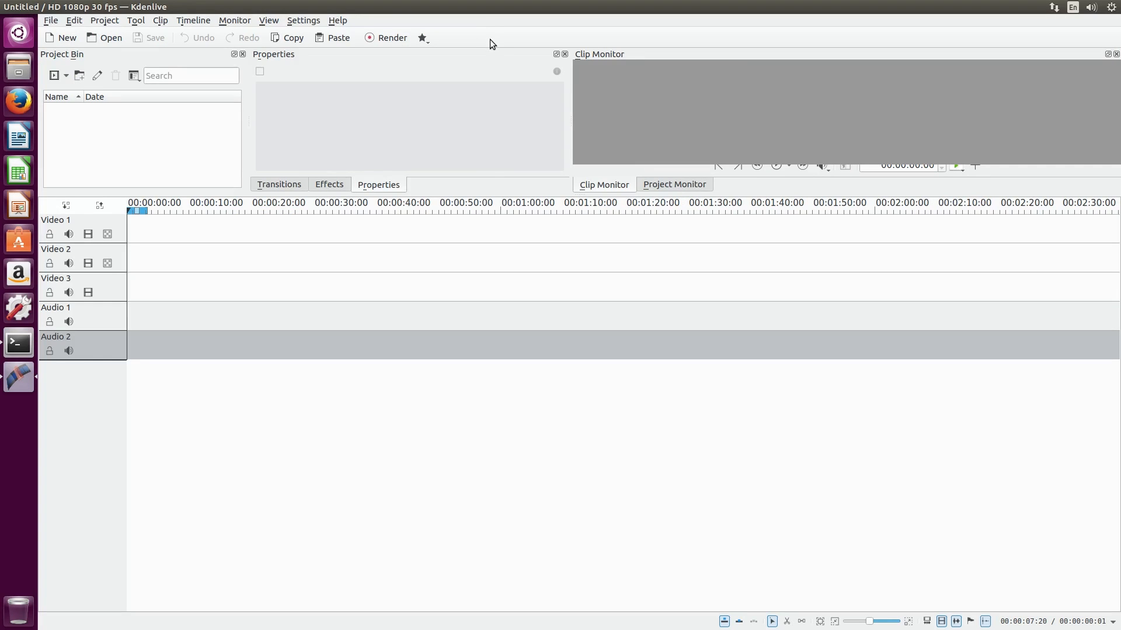
mouse_move(491, 40)
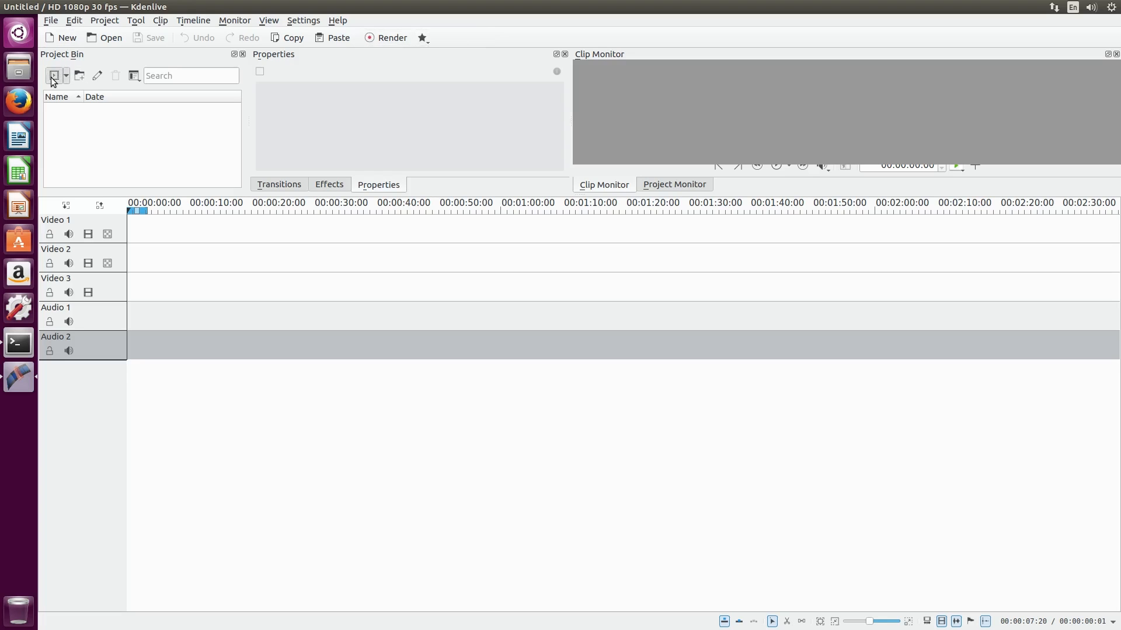
Add Mountains.mp4, Sunrise over Lake.mp4 and Waterfall.mp4 from Downloads to the Project Bin
click(54, 75)
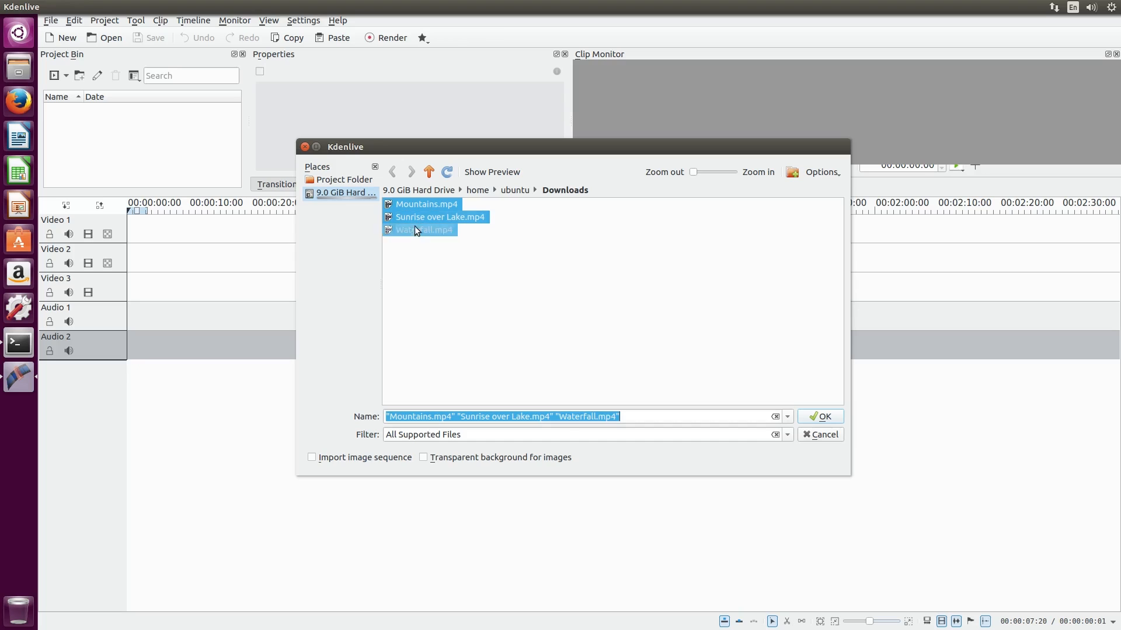
click(820, 417)
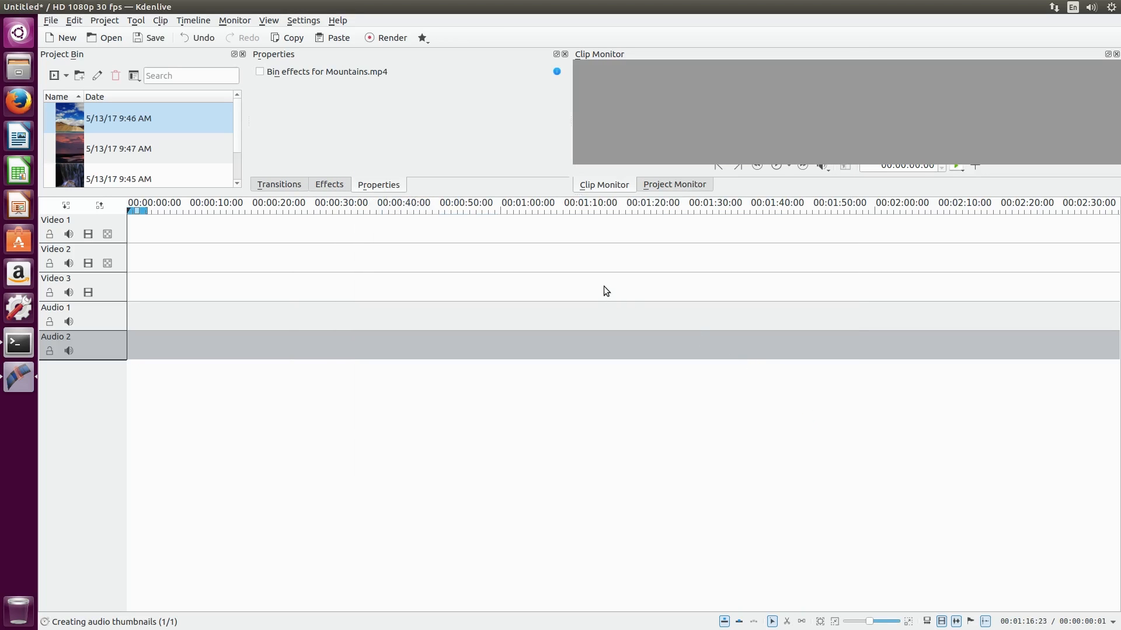
click(119, 118)
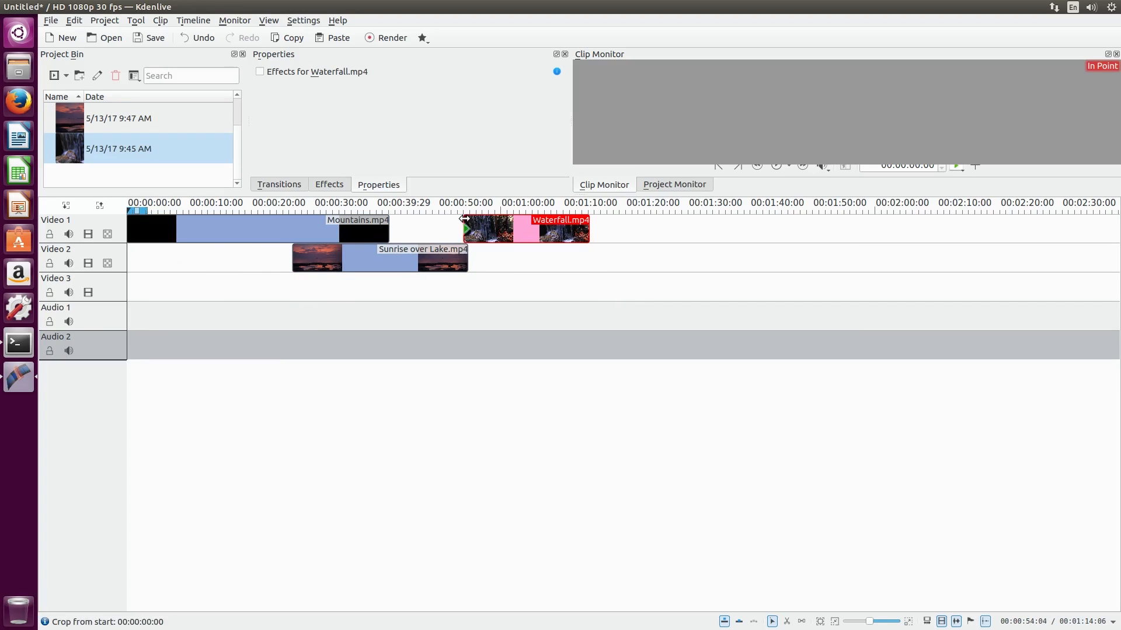
Arrange the clips on two video tracks, name the first track Top Video, and begin Insert Track
click(52, 219)
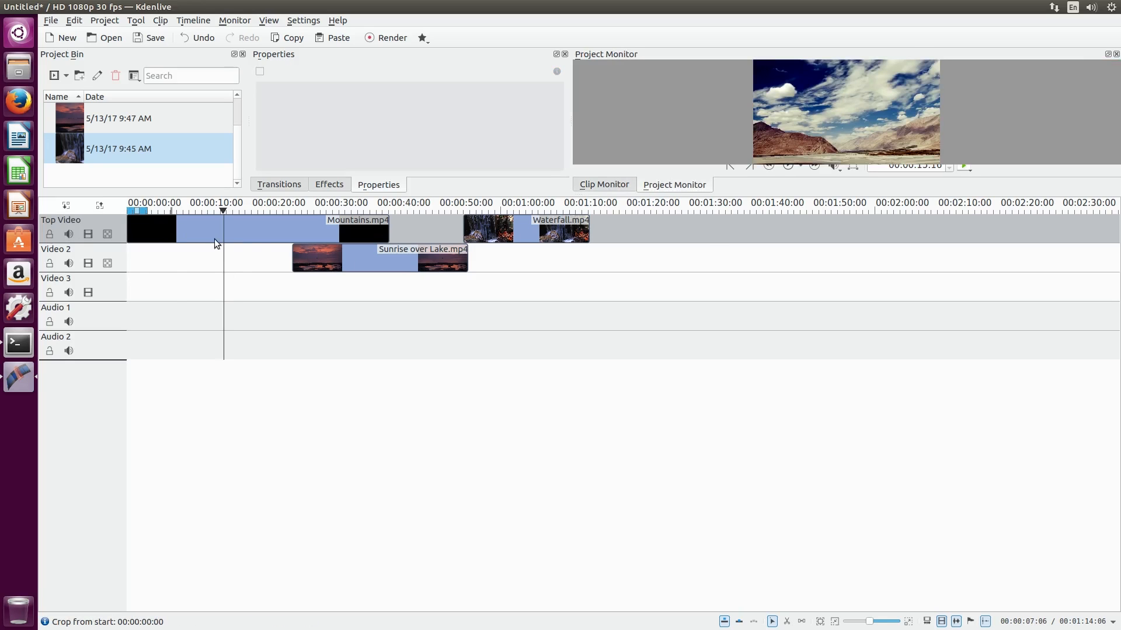
click(378, 259)
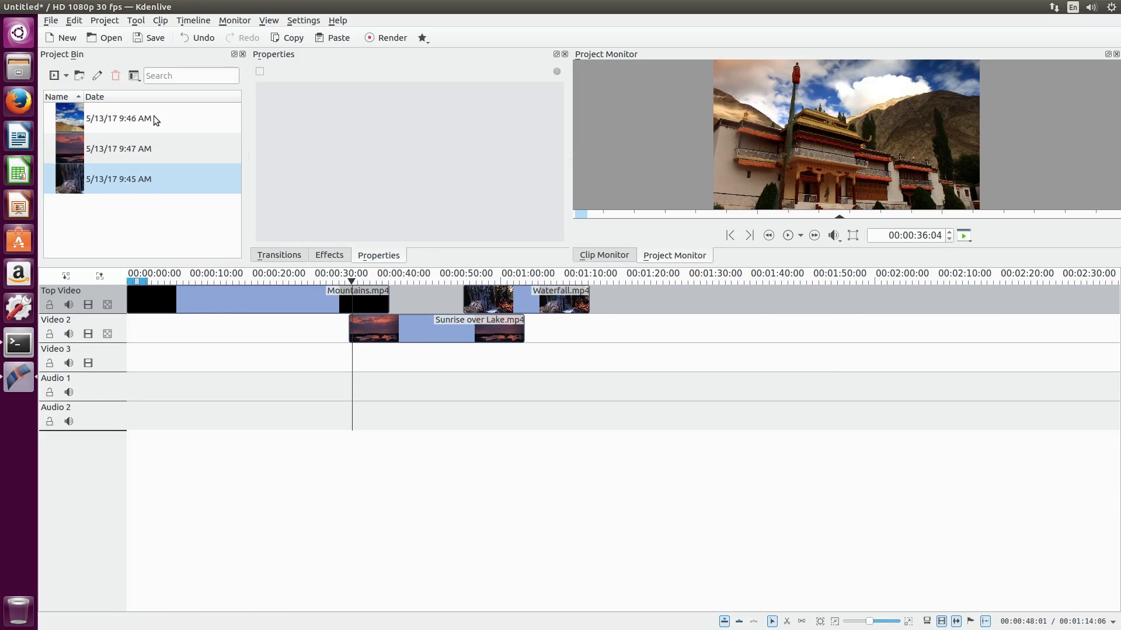
click(104, 20)
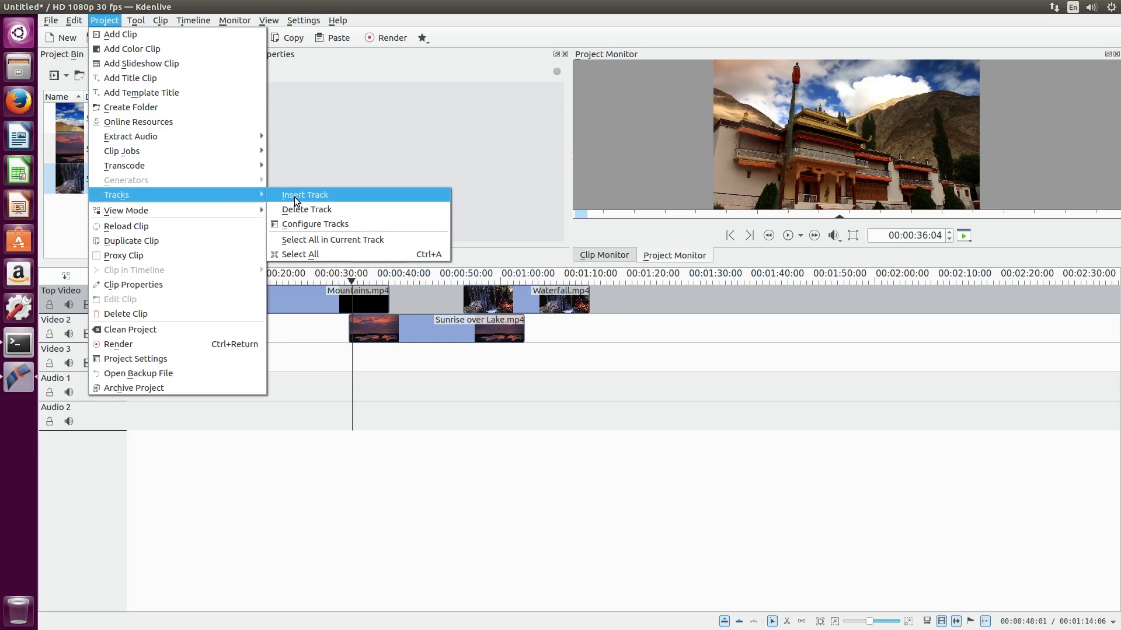
click(305, 195)
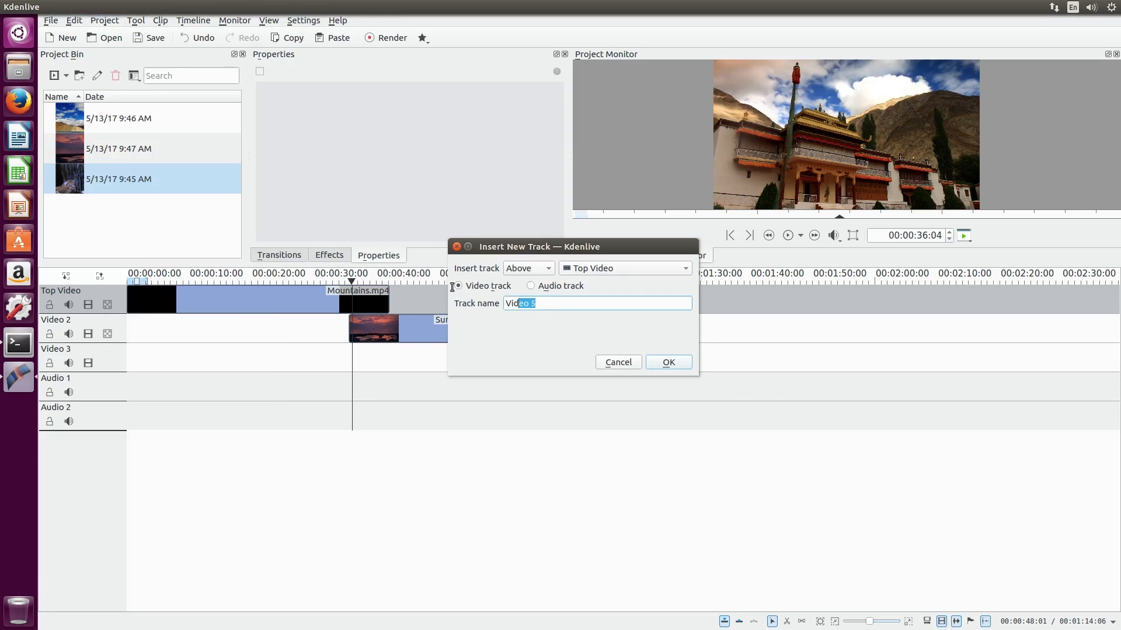
text(Added)
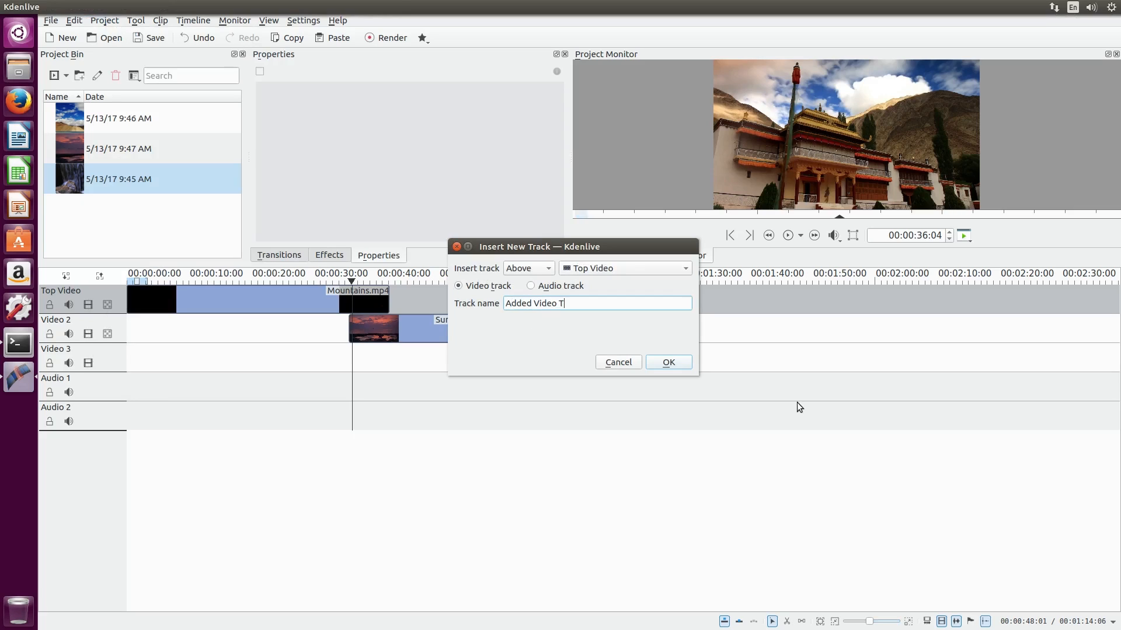
text(rack)
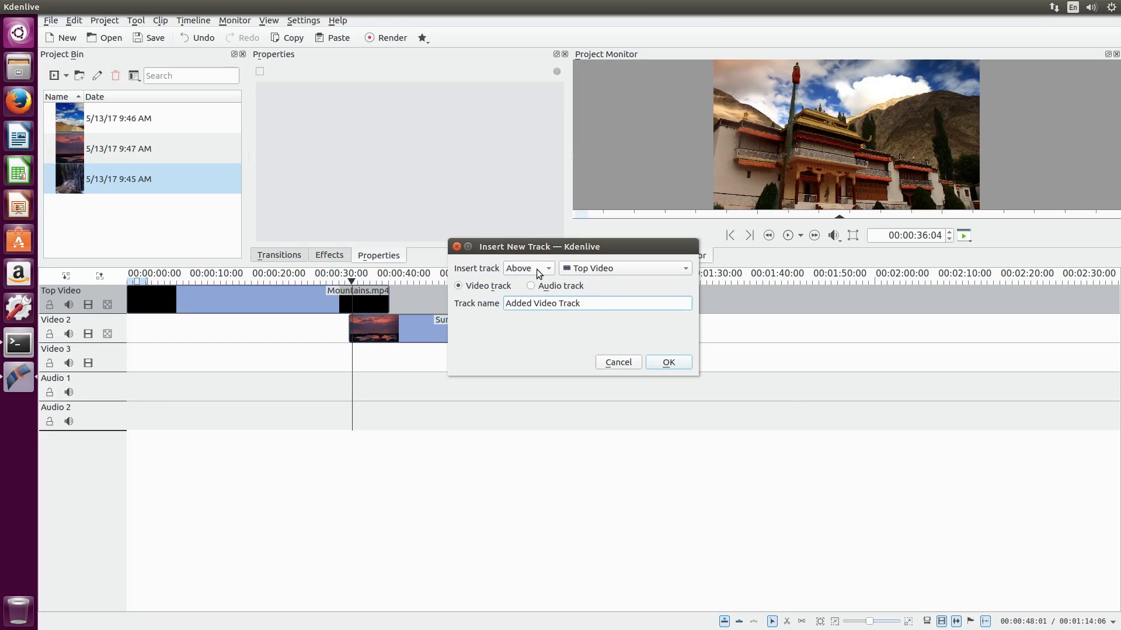
click(667, 361)
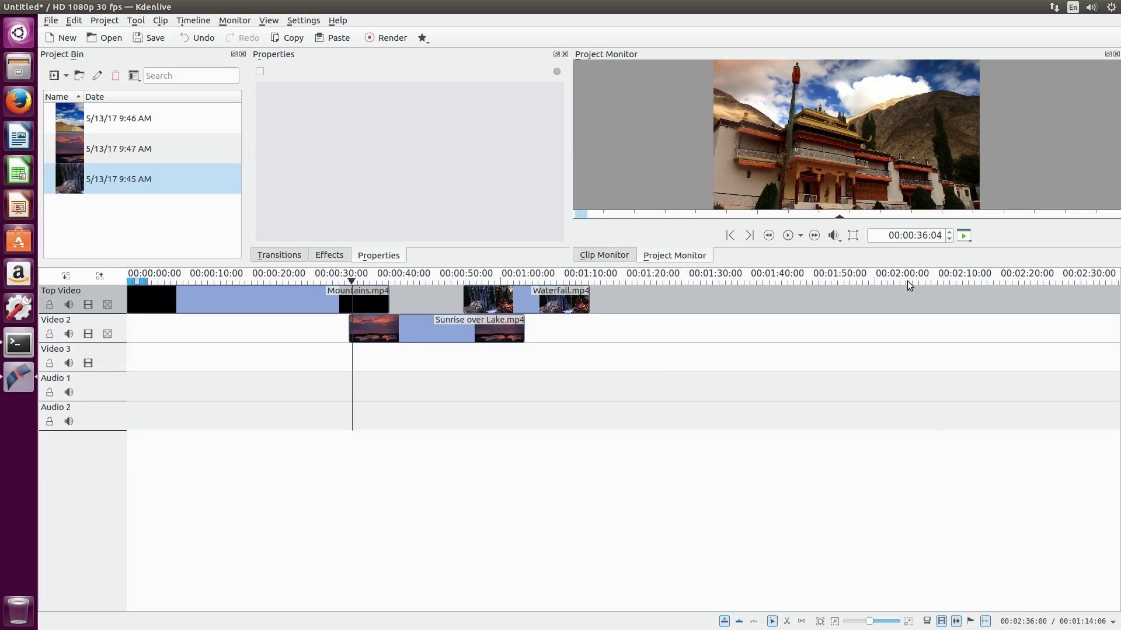
Cut the Mountains clip on the Top Video track into separate pieces with the Razor tool
click(135, 20)
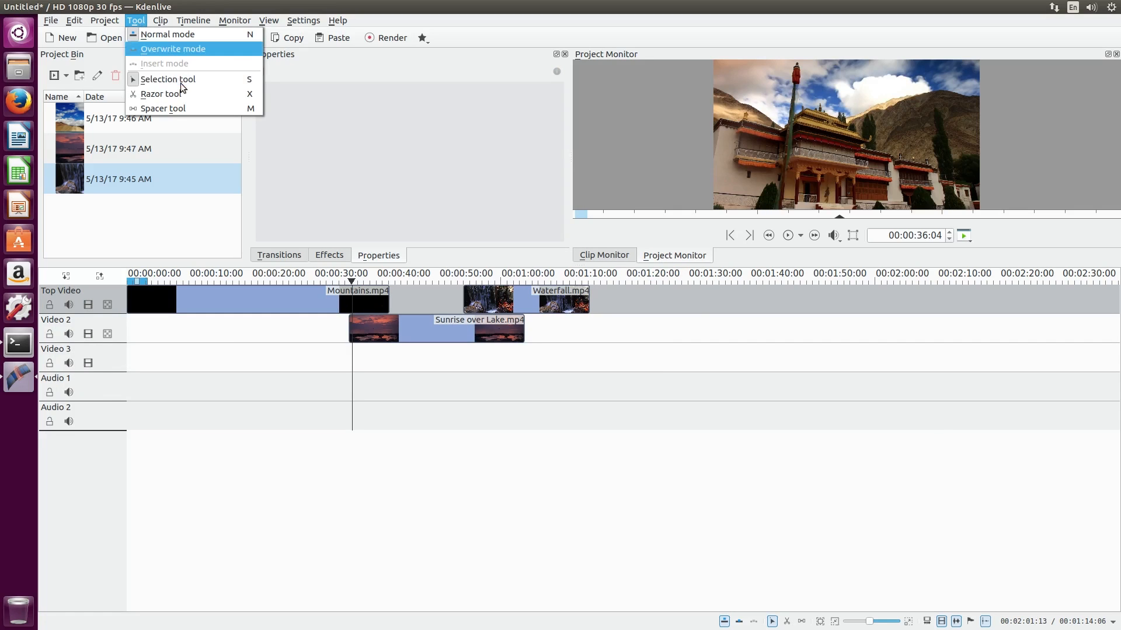
mouse_move(178, 94)
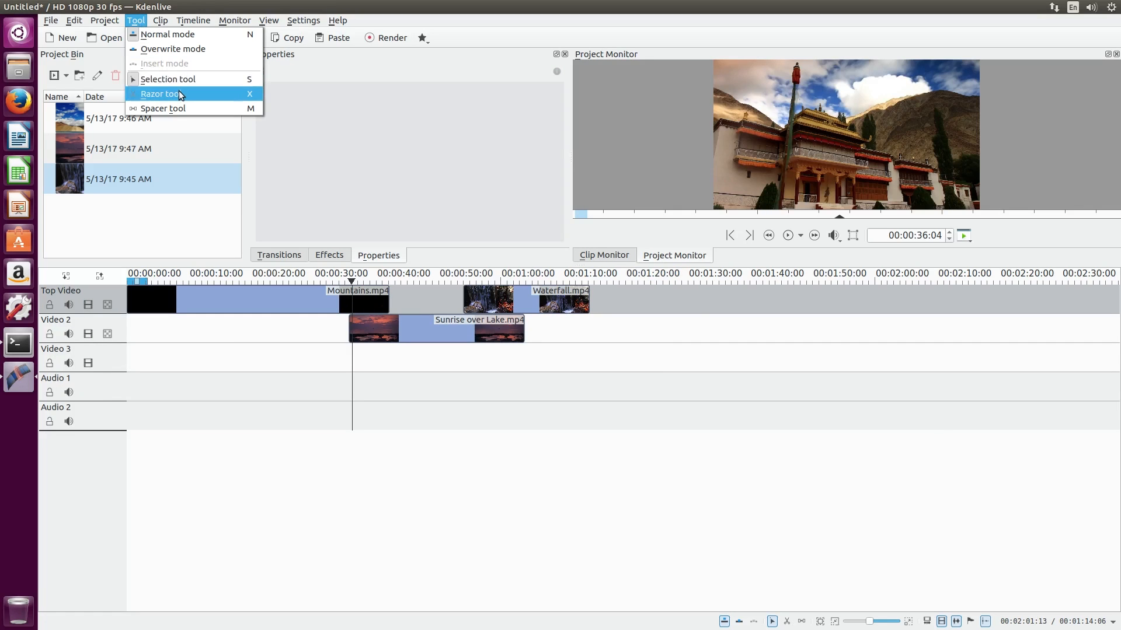
click(158, 94)
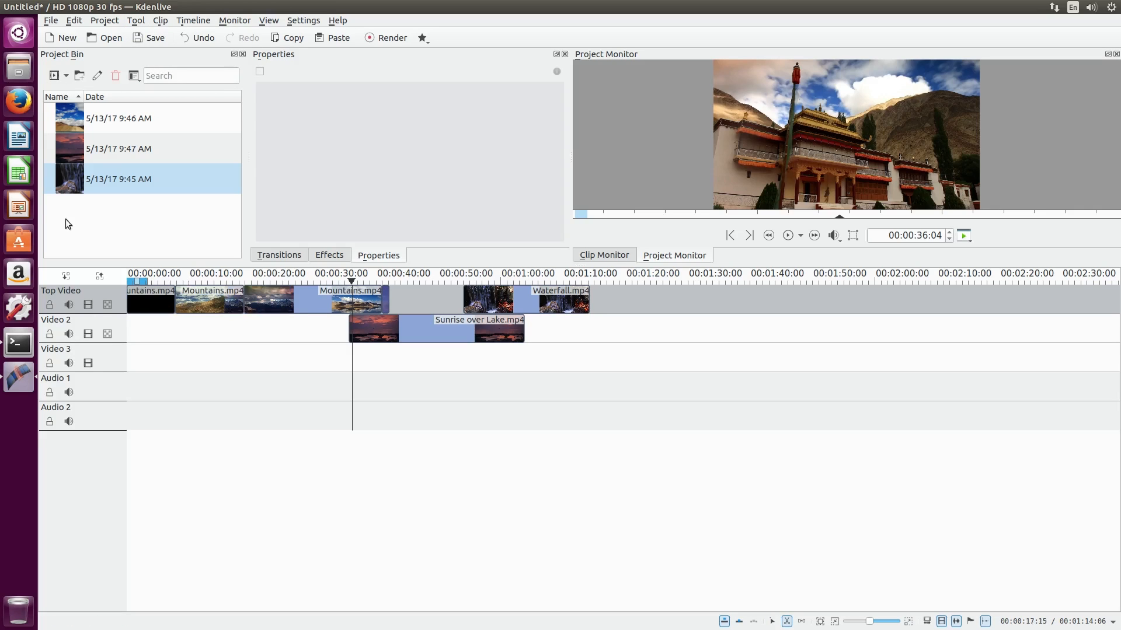
click(136, 20)
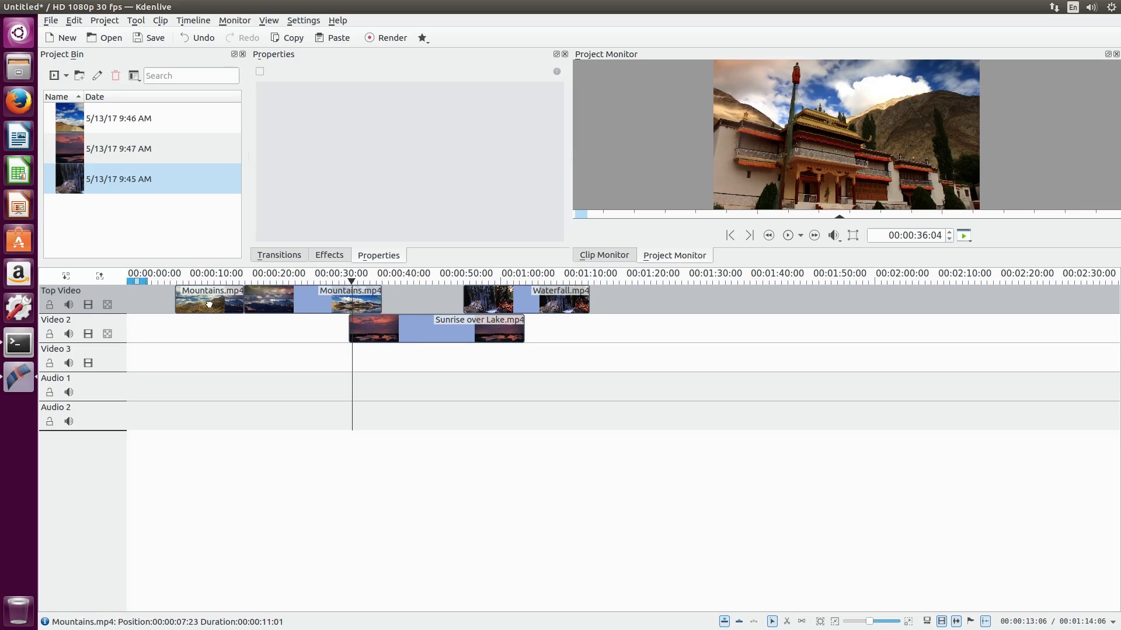
click(193, 299)
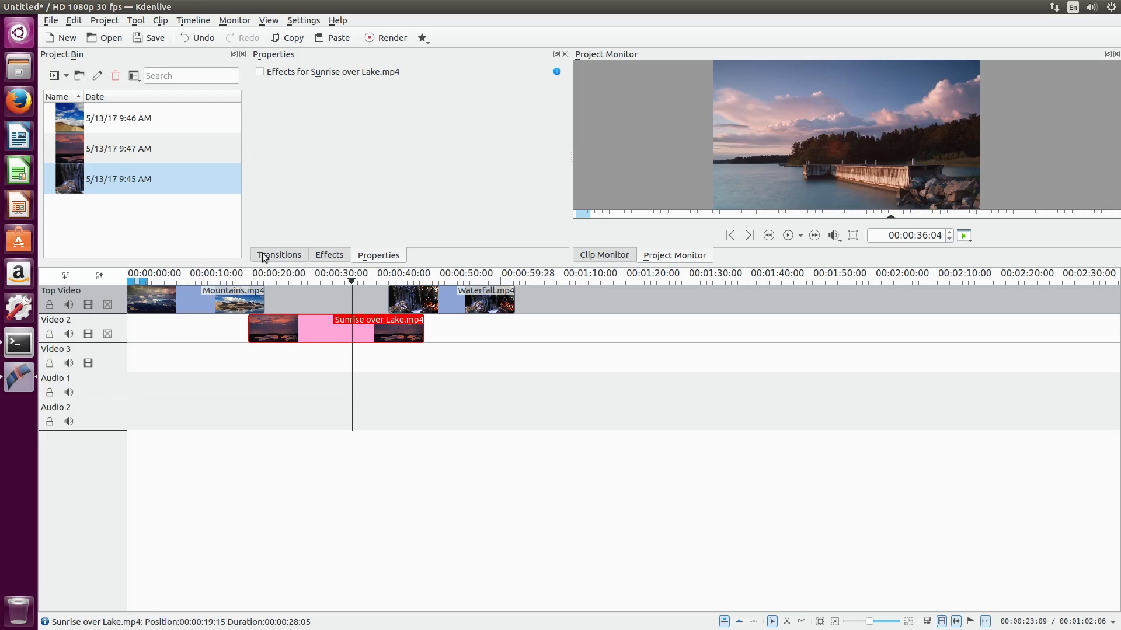
Add a Dissolve transition where Sunrise over Lake overlaps the end of Mountains
click(278, 255)
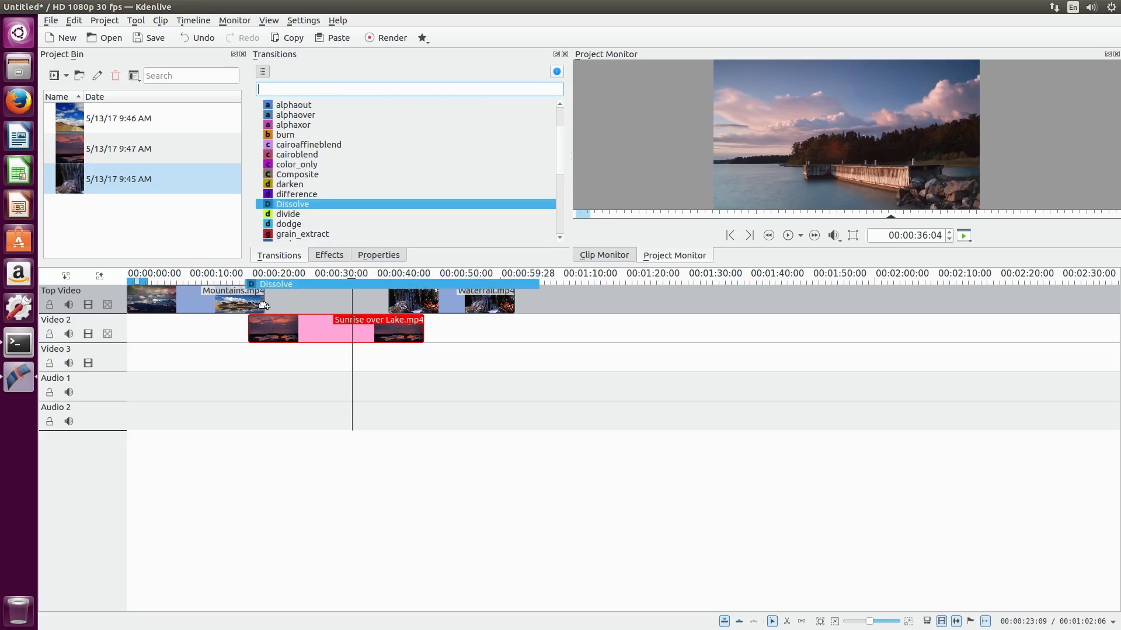
click(787, 235)
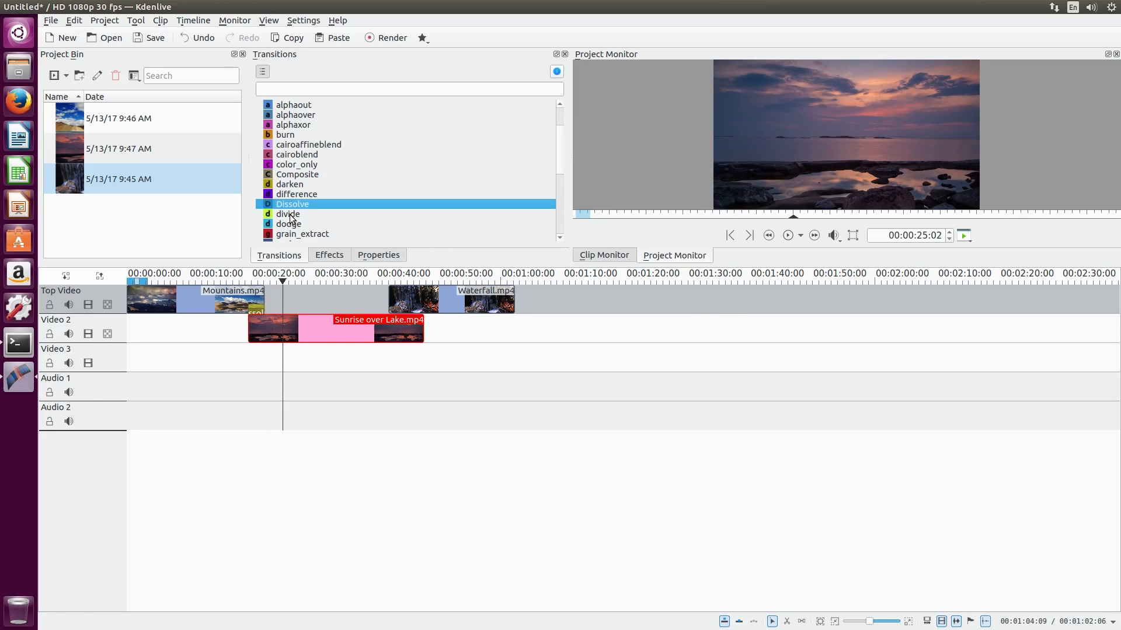
Apply the Colour > Greyscale effect to Sunrise over Lake and preview it in the Project Monitor
click(329, 256)
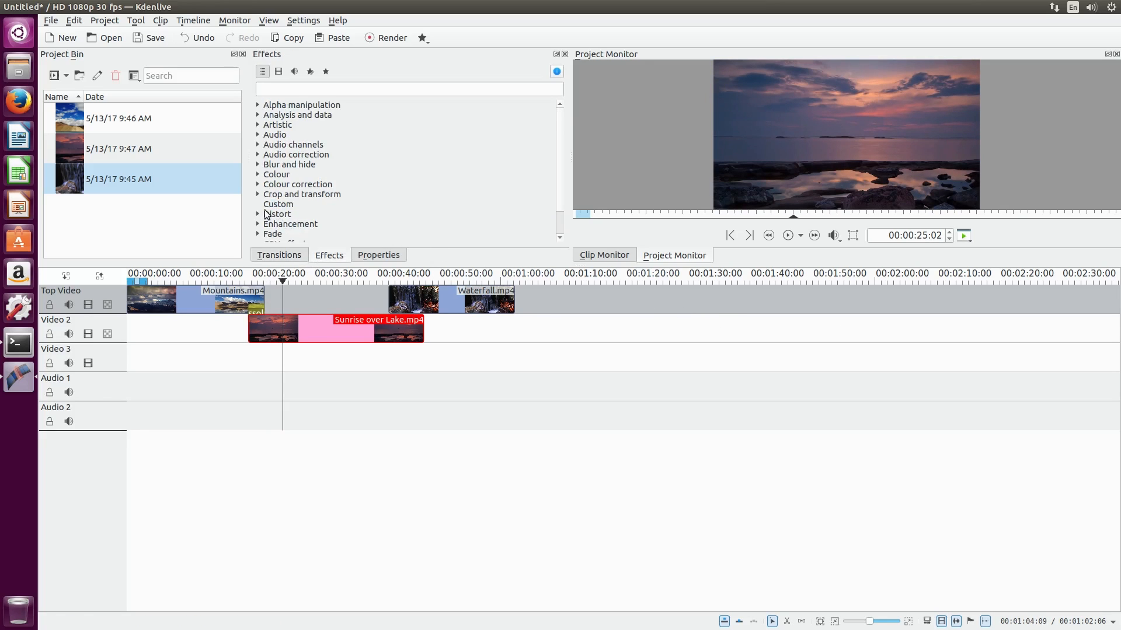
click(257, 174)
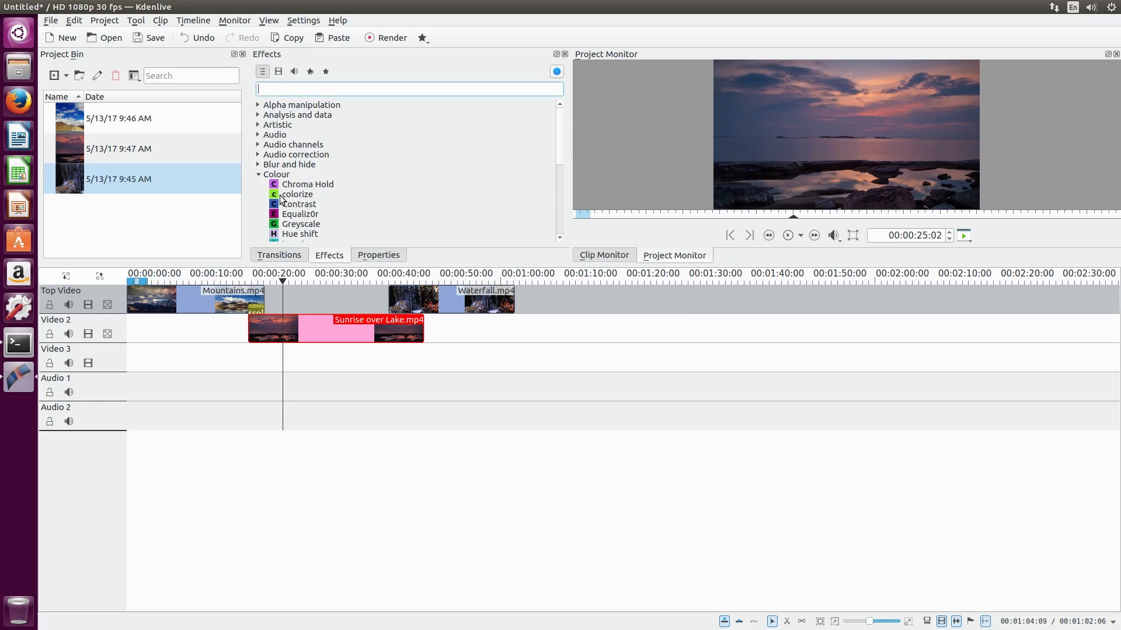
drag(300, 224, 336, 315)
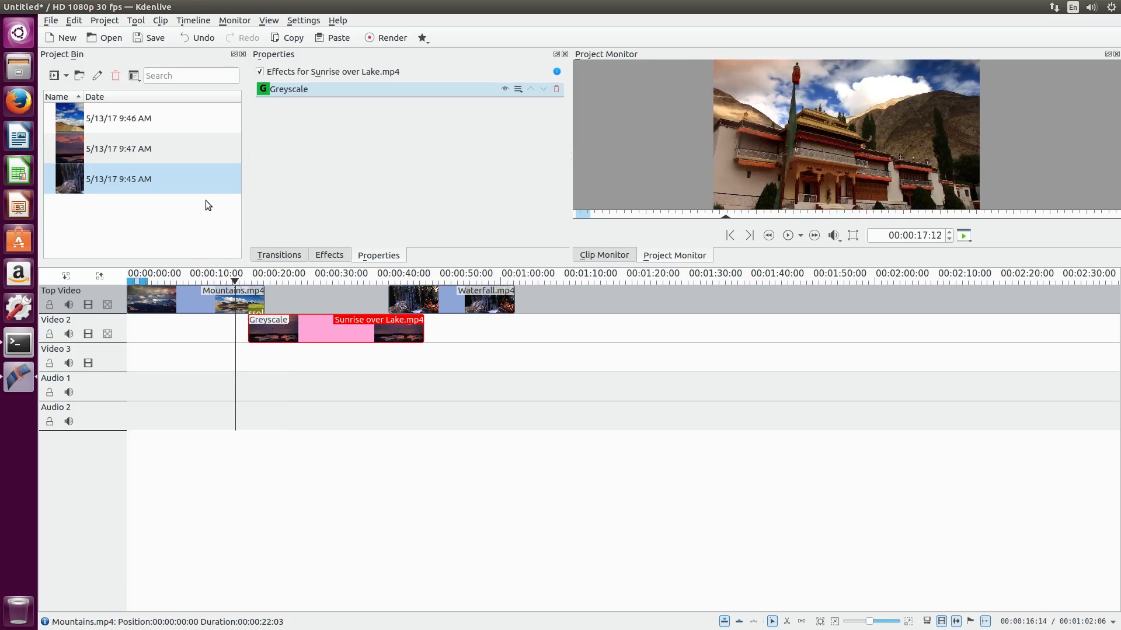
click(786, 235)
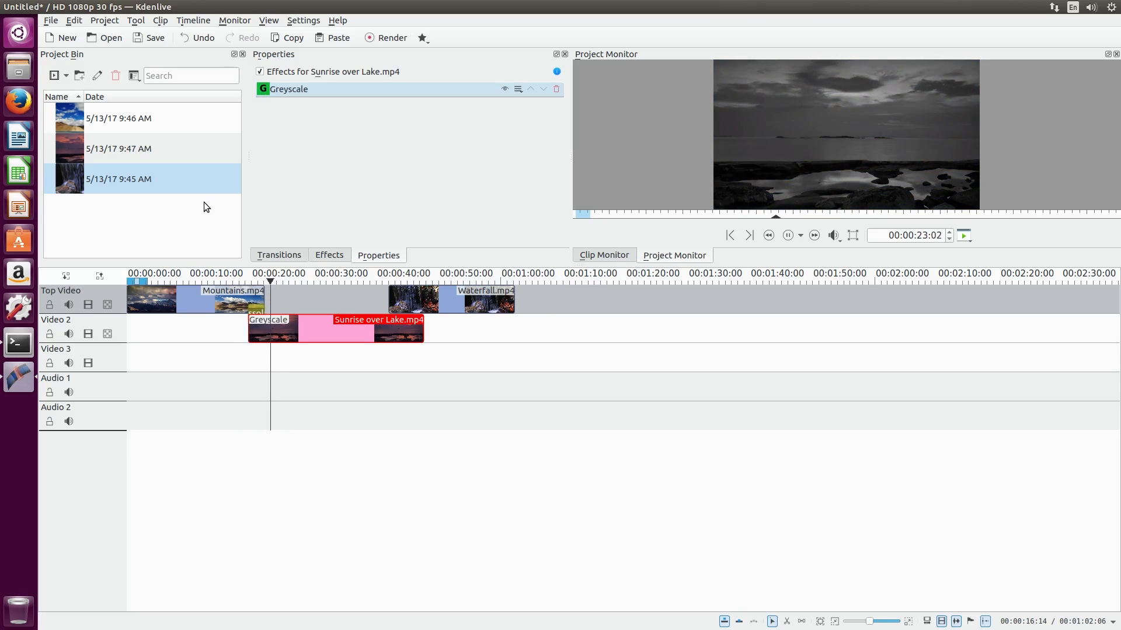
click(786, 234)
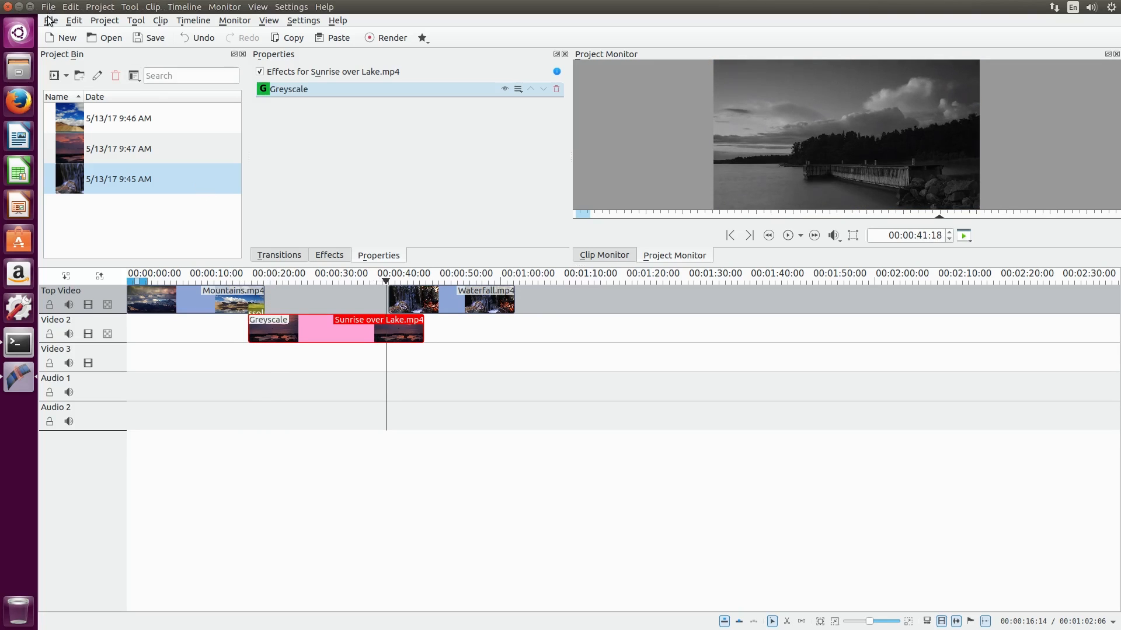
Set the render output file to Tutorial Video.mp4 in the home Videos folder
click(73, 20)
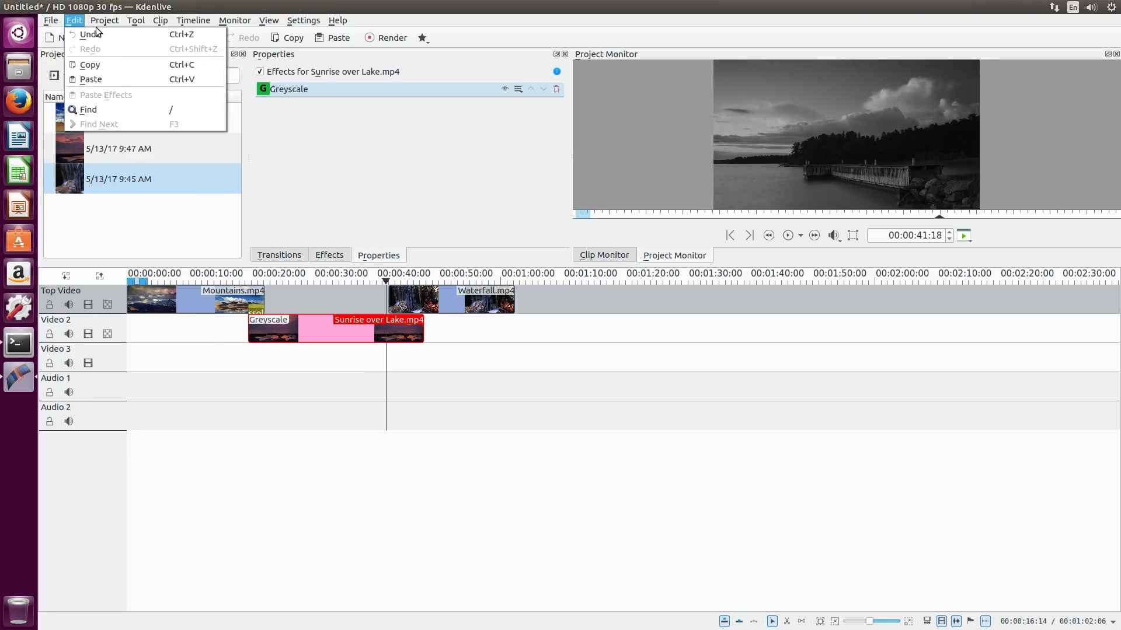
click(104, 20)
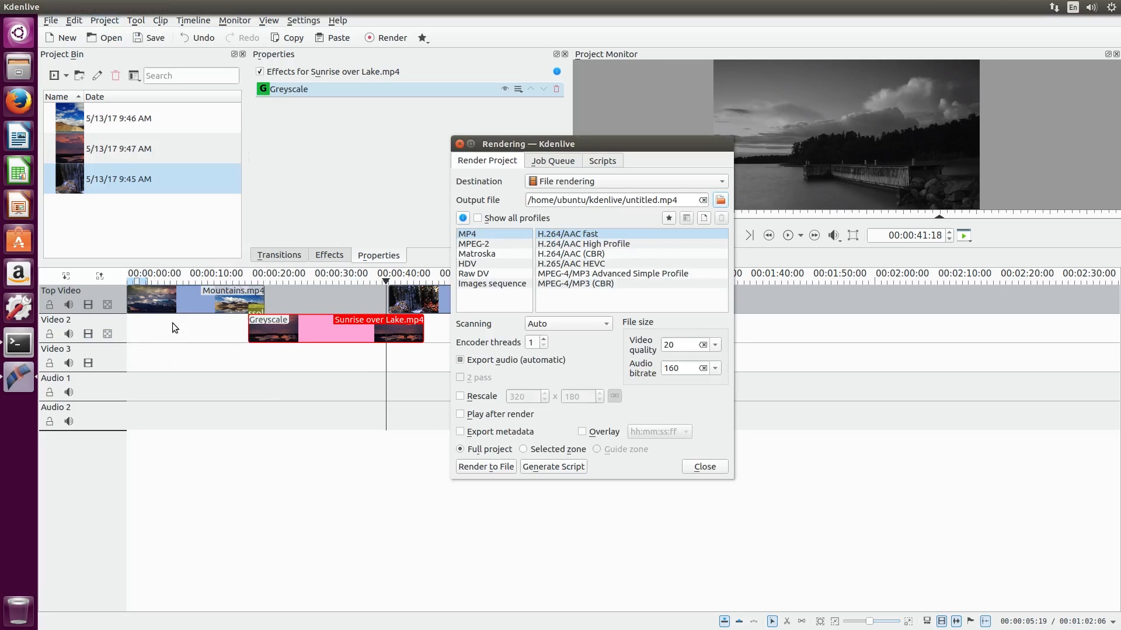
click(720, 200)
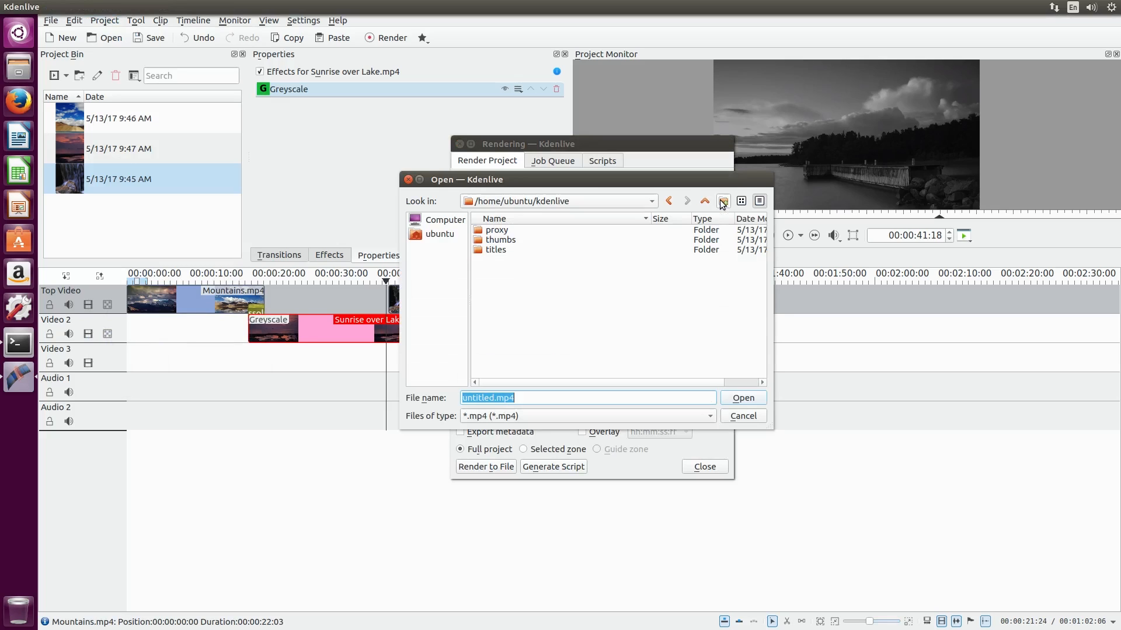
click(705, 201)
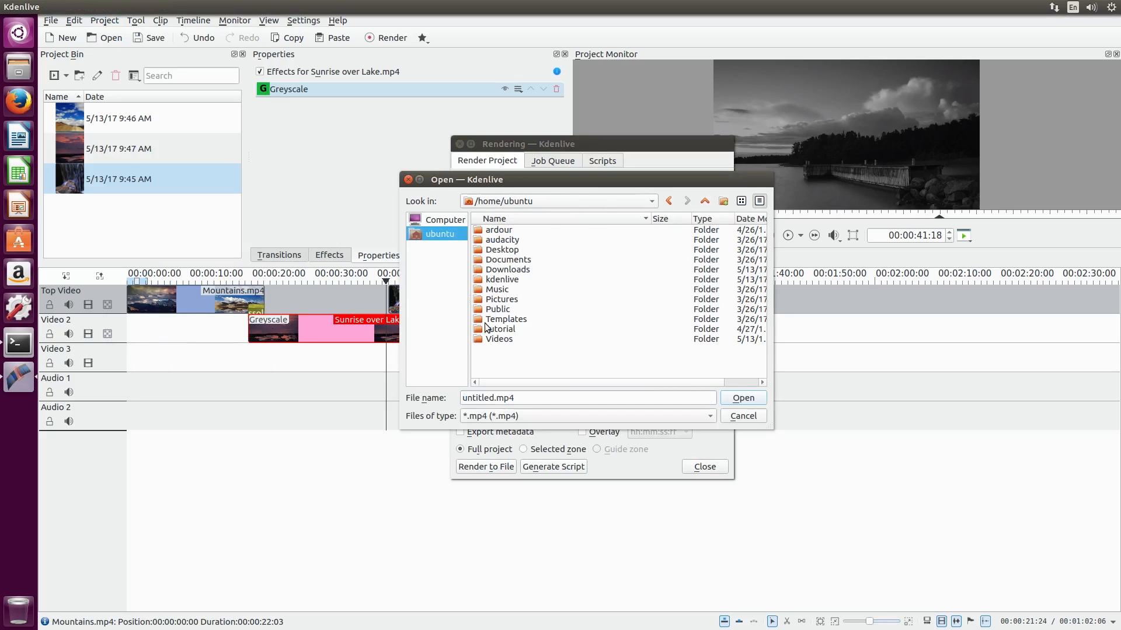
double_click(499, 339)
text(Tutoria)
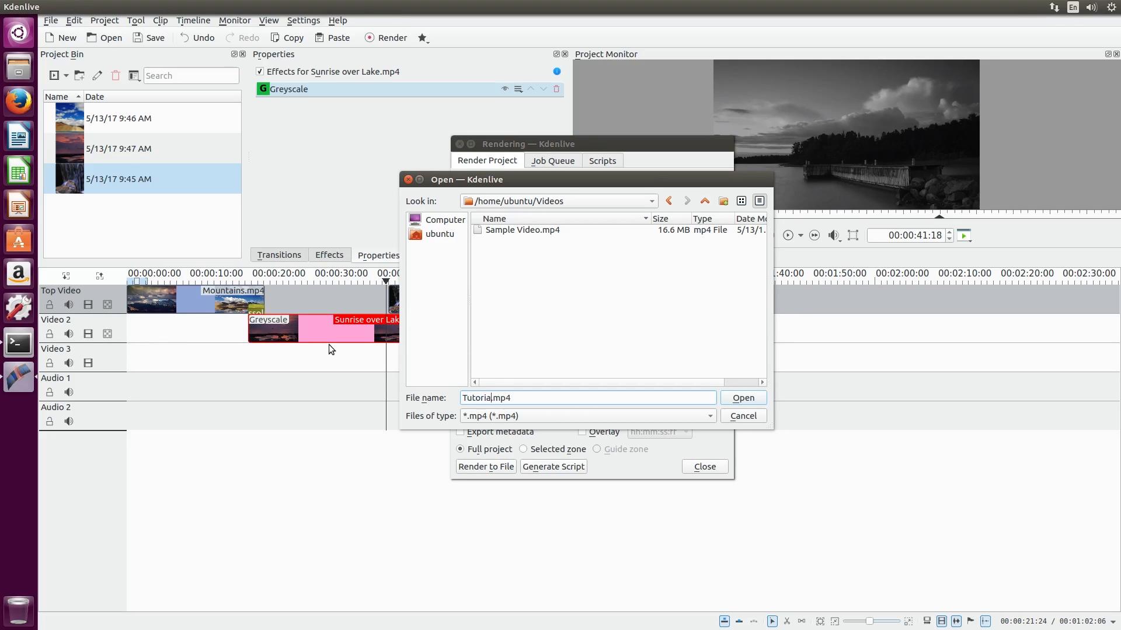
click(743, 397)
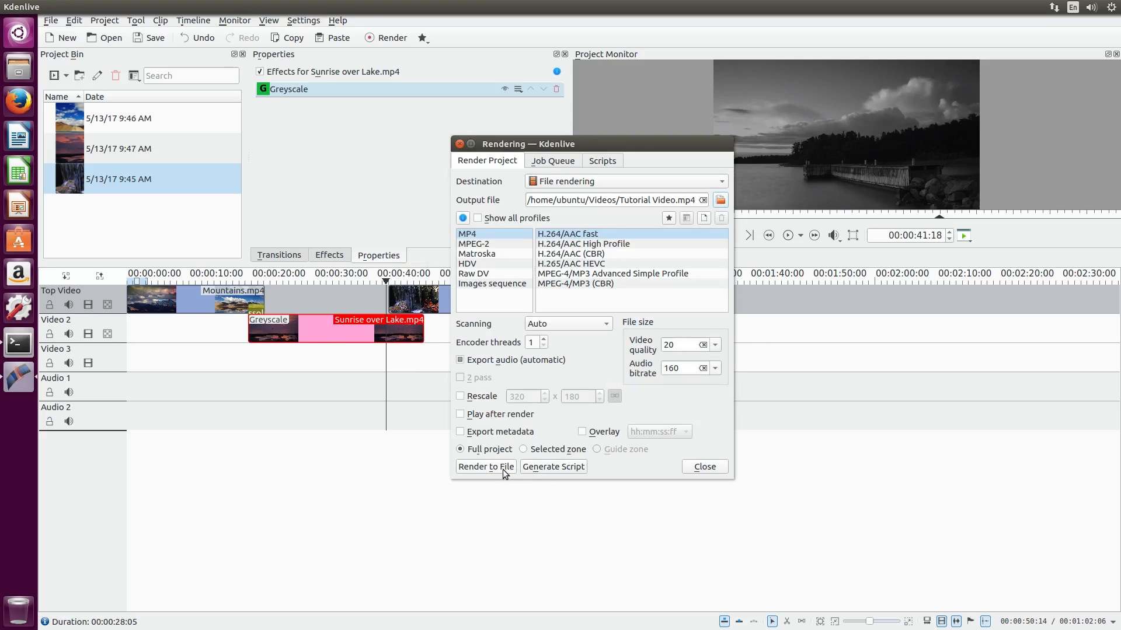
Start rendering the project to file so the render job runs
click(486, 467)
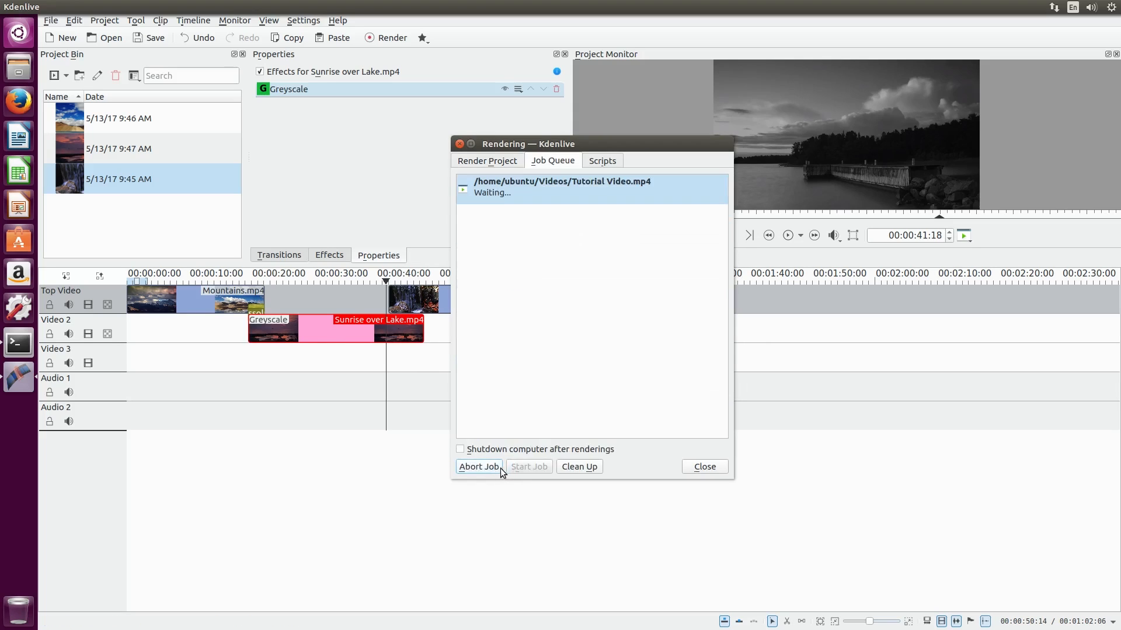
click(528, 467)
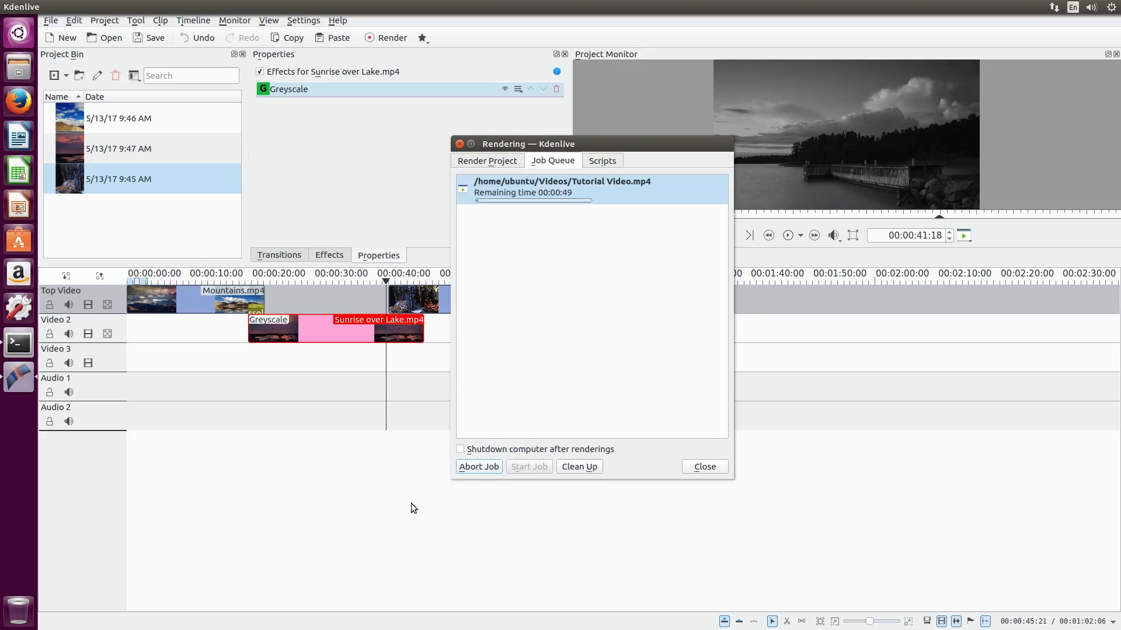